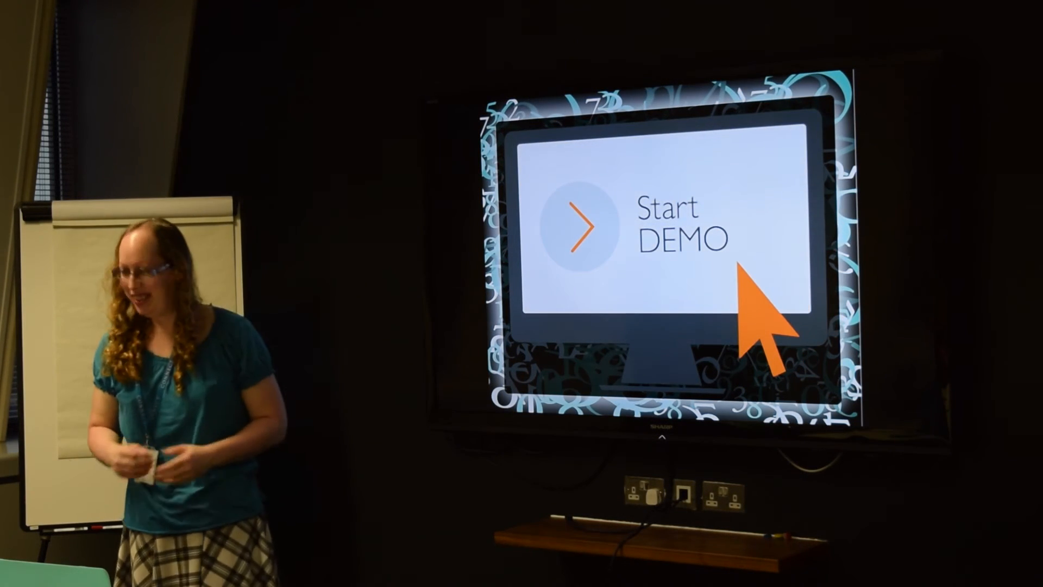
Exit the slideshow and show the Tomcat process Overview with JVM arguments and system properties.
click(579, 235)
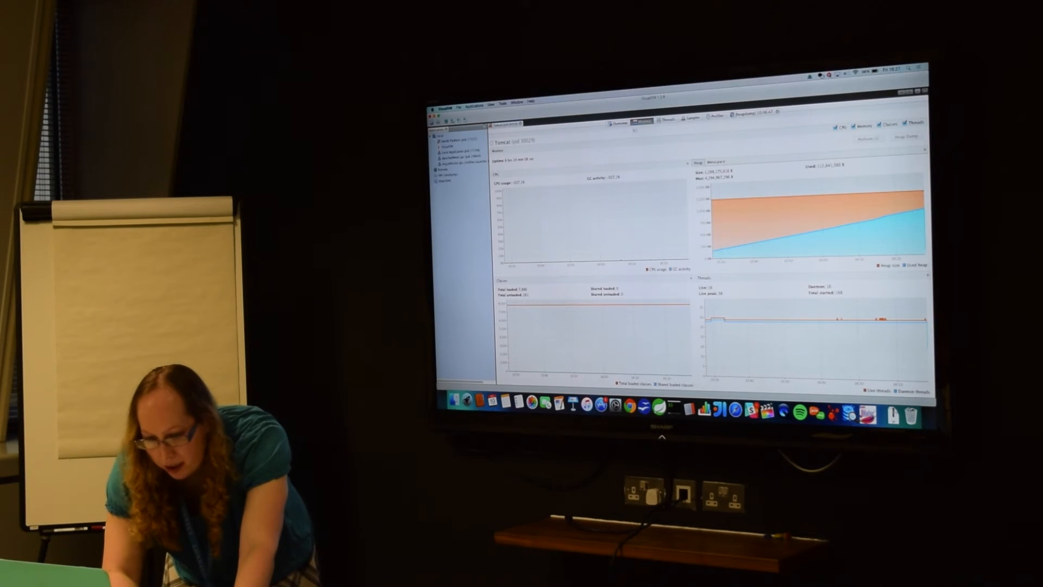
click(448, 160)
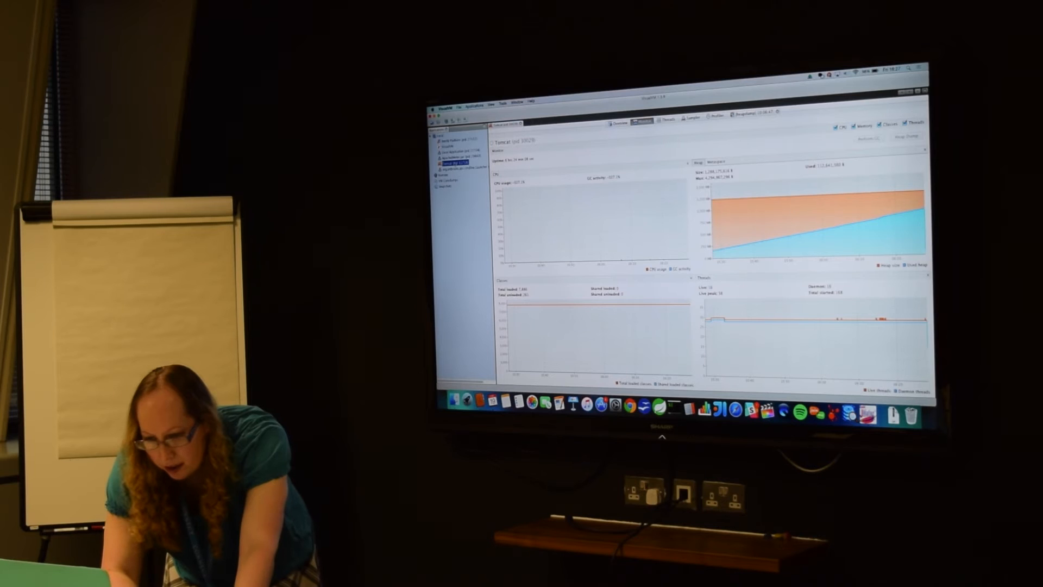
click(639, 118)
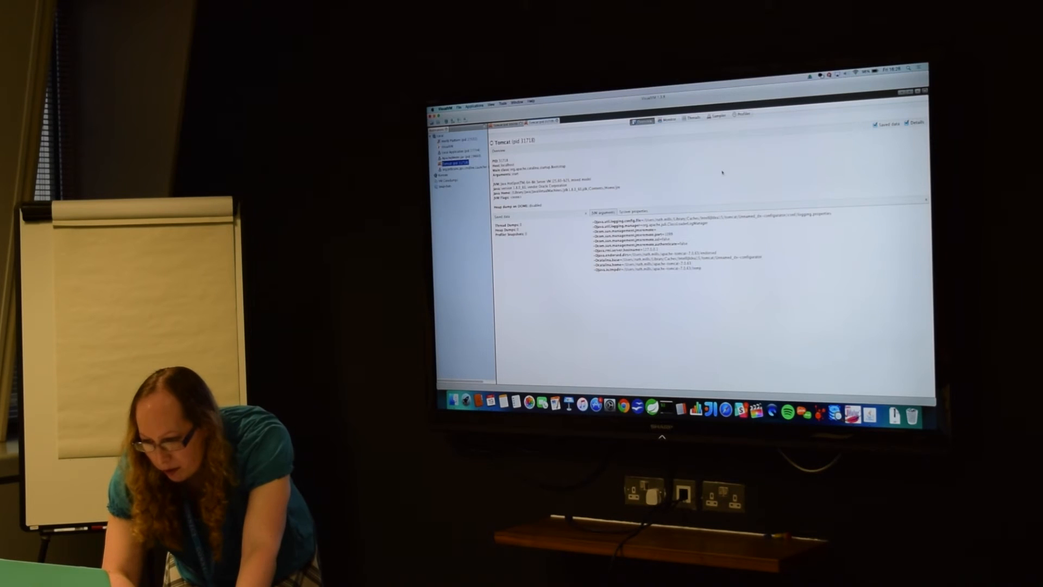
click(666, 119)
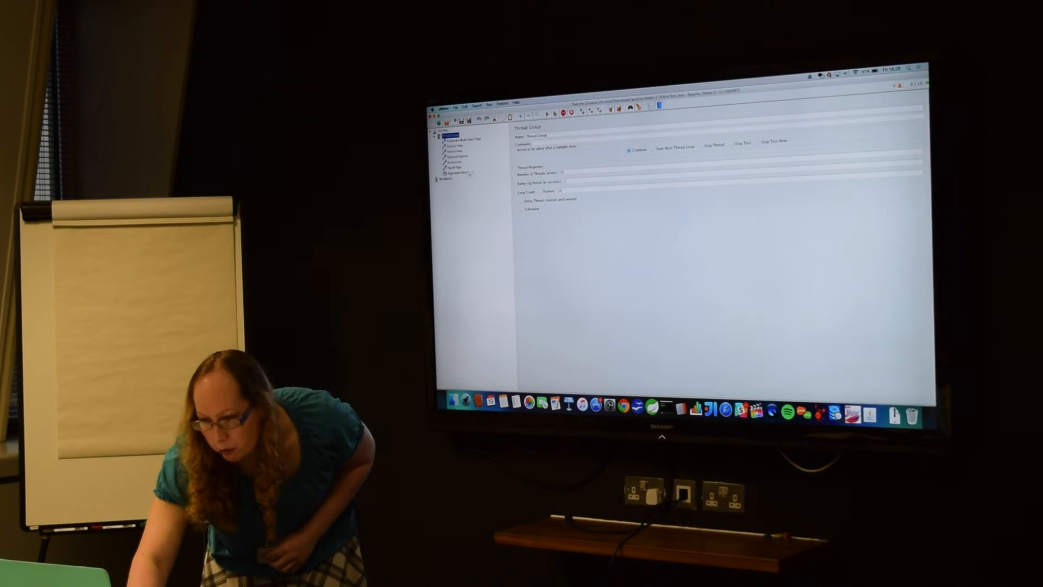
Start the JMeter Thread Group test plan to put load on Tomcat.
click(456, 171)
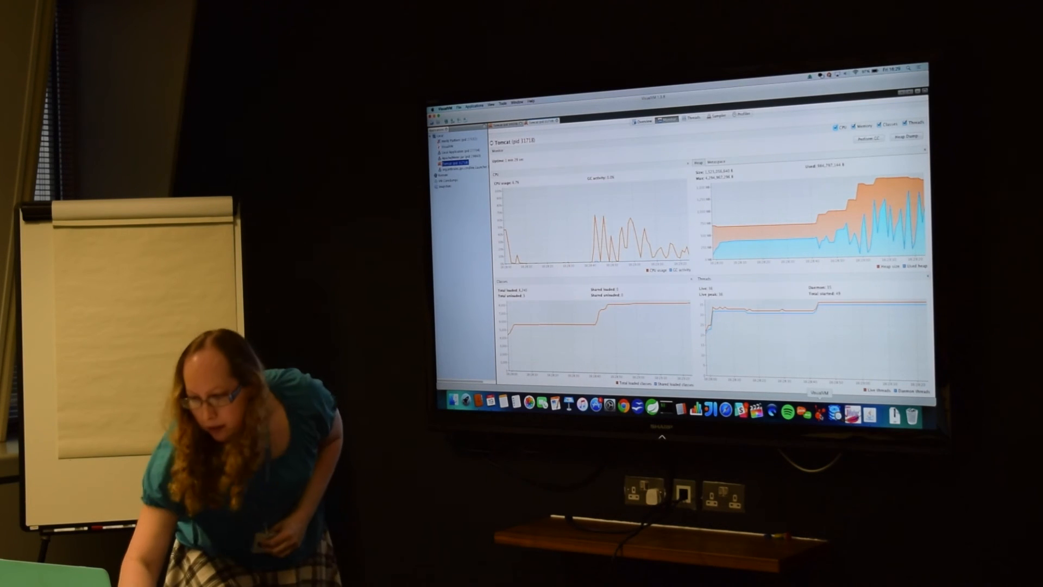
View Tomcat's Threads timeline, then switch to the Sampler view.
click(691, 113)
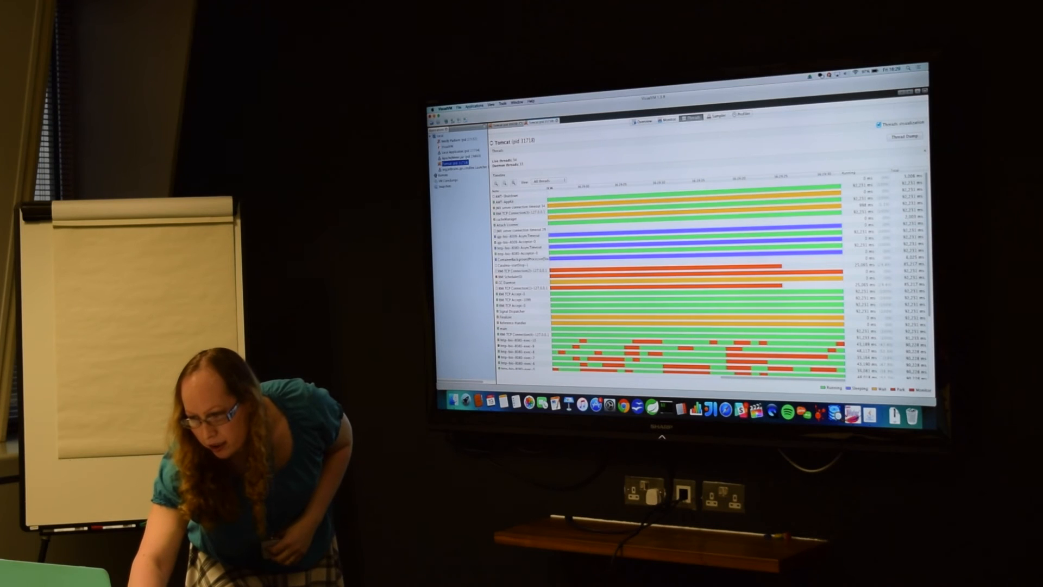
click(714, 114)
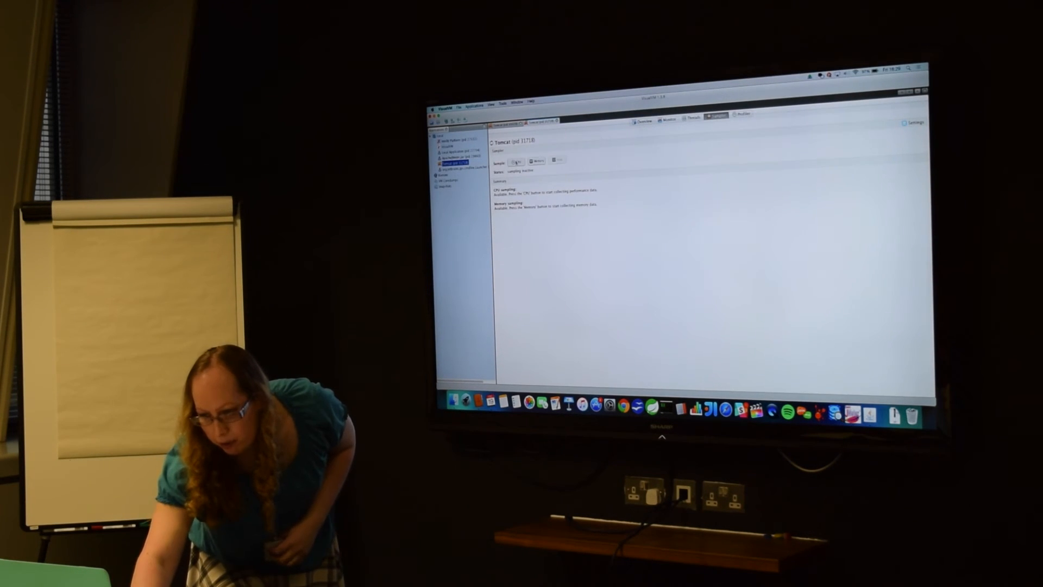
Sample CPU to list Tomcat's hottest methods, then move to the Profiler view.
click(517, 160)
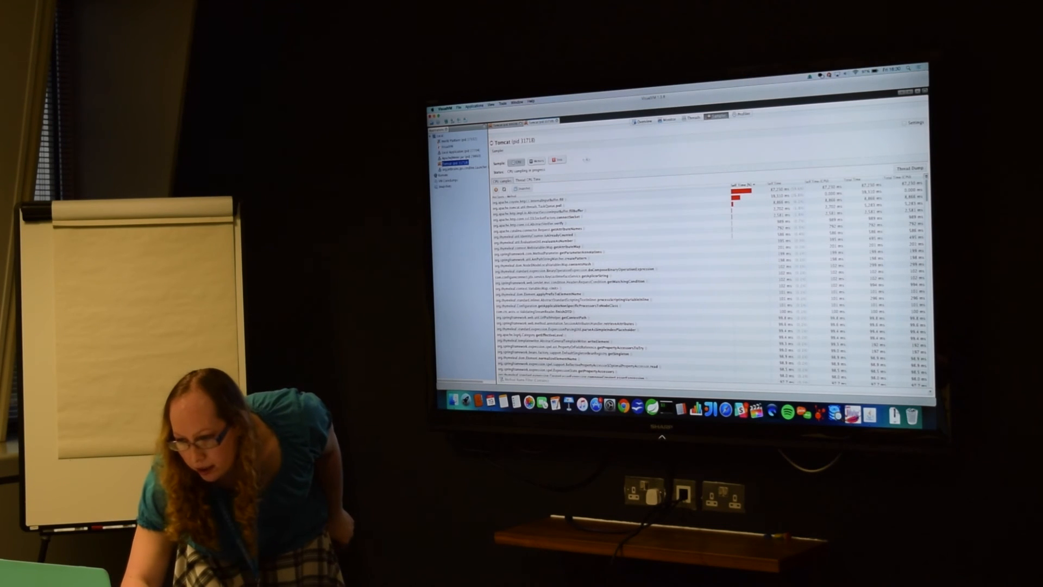
click(739, 113)
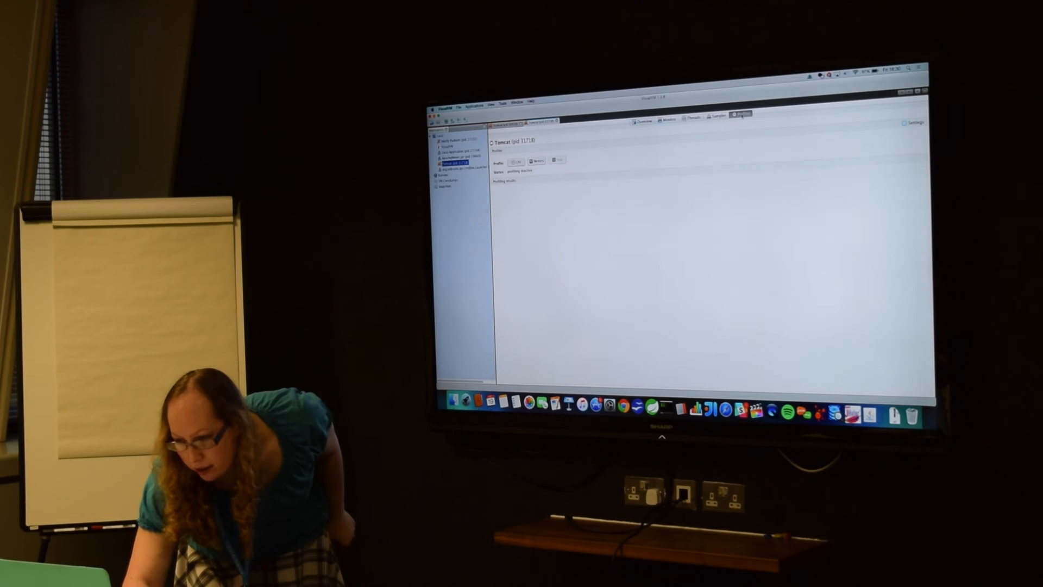
Return to Tomcat's CPU sampling results and open the Tools menu.
click(715, 113)
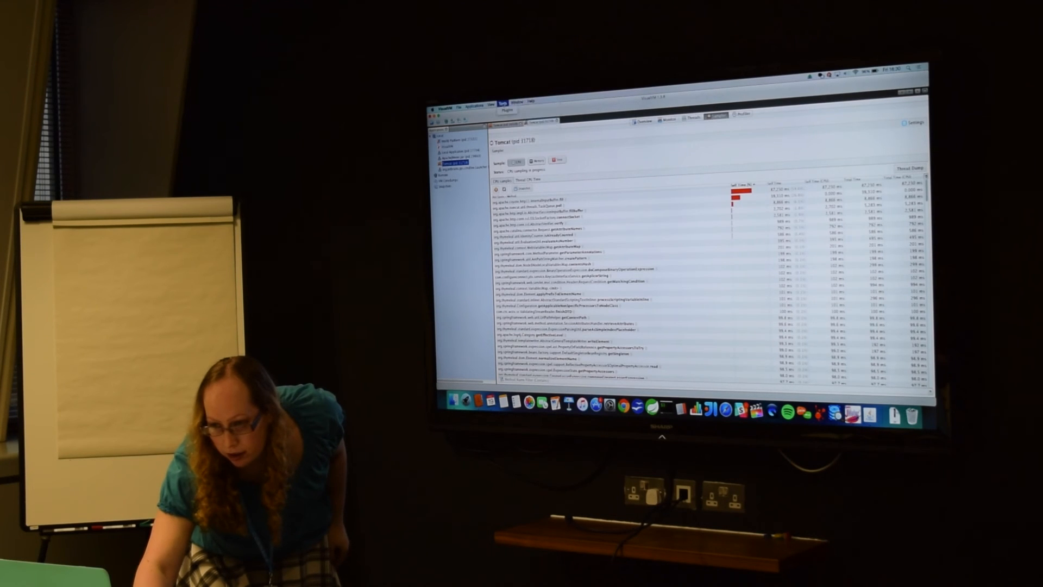
click(475, 105)
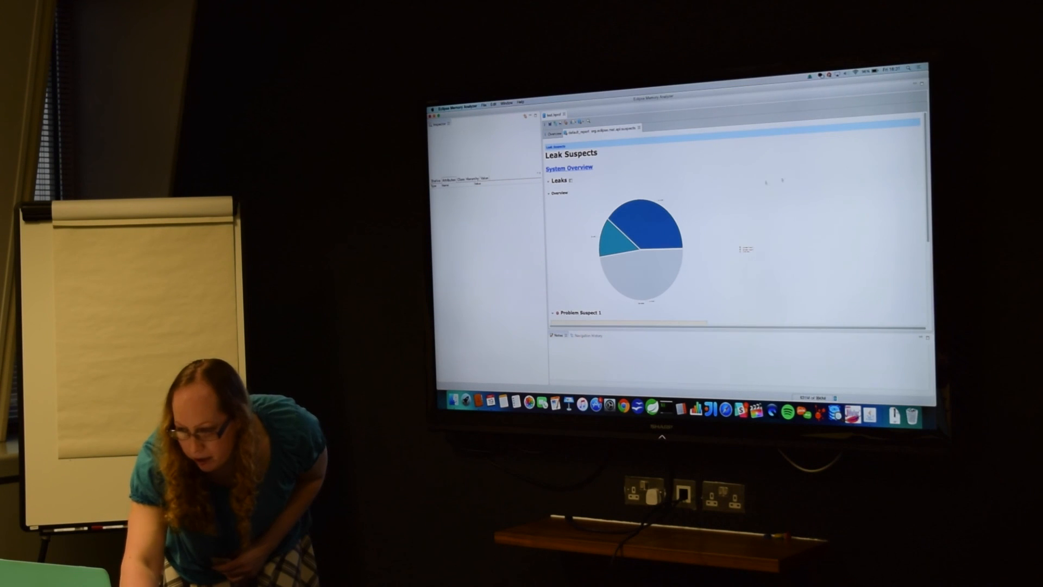
Scroll past the Leak Suspects pie chart to Problem Suspect 1.
scroll(down, 3)
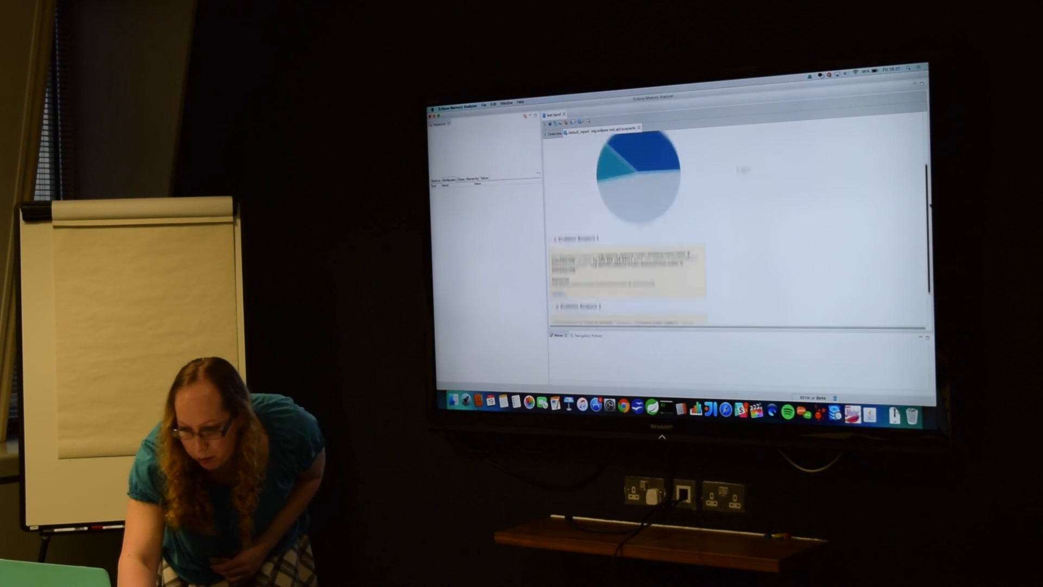